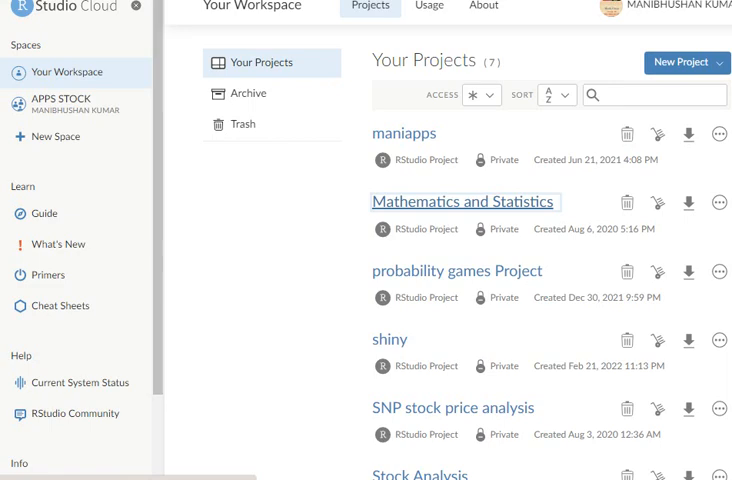
# Open the Mathematics and Statistics project from Your Projects
pyautogui.click(462, 200)
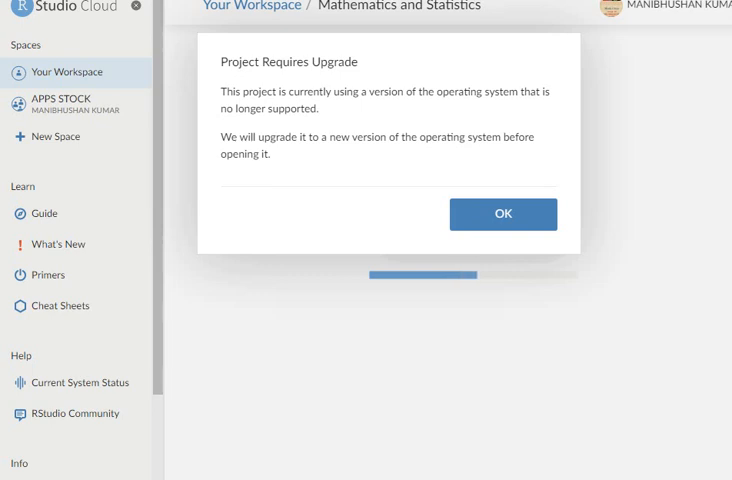
# Accept the Project Requires Upgrade notice so the project loads
pyautogui.click(498, 214)
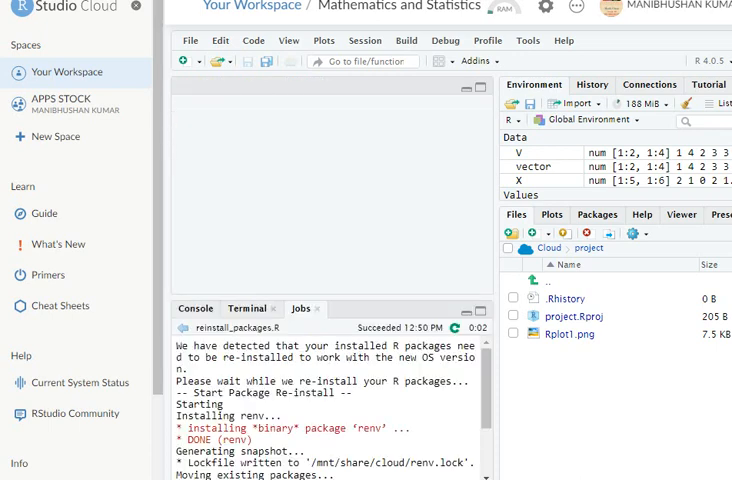
# Create a new R script and write plot(1:9) to draw the 1-to-9 scatter plot
pyautogui.click(180, 62)
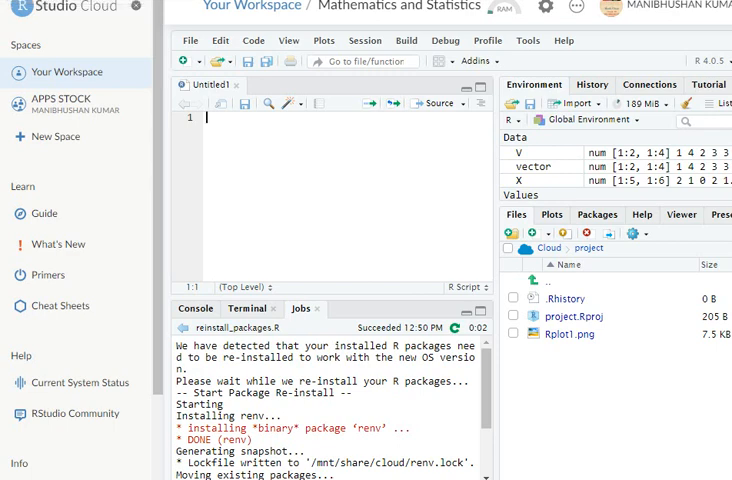
pyautogui.write('P')
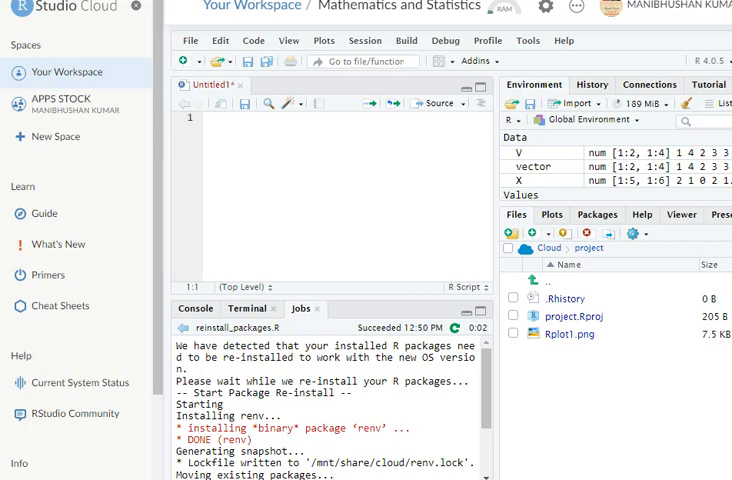
pyautogui.write('plot(1:9')
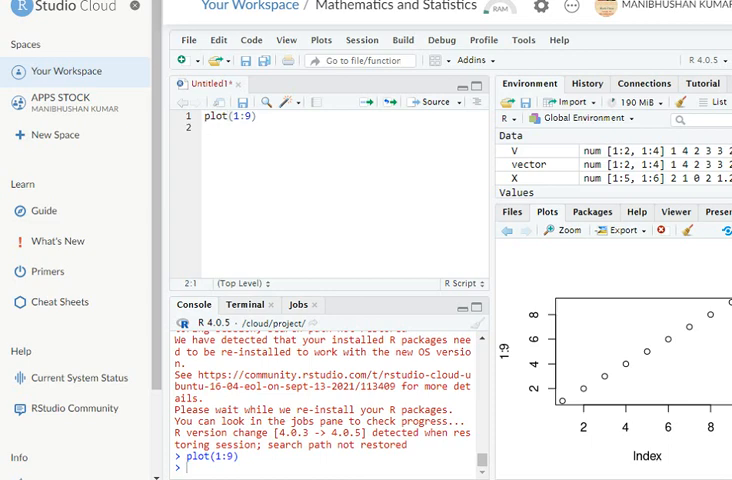
# Add print("Hellow World") as the second script line
pyautogui.write('print(')
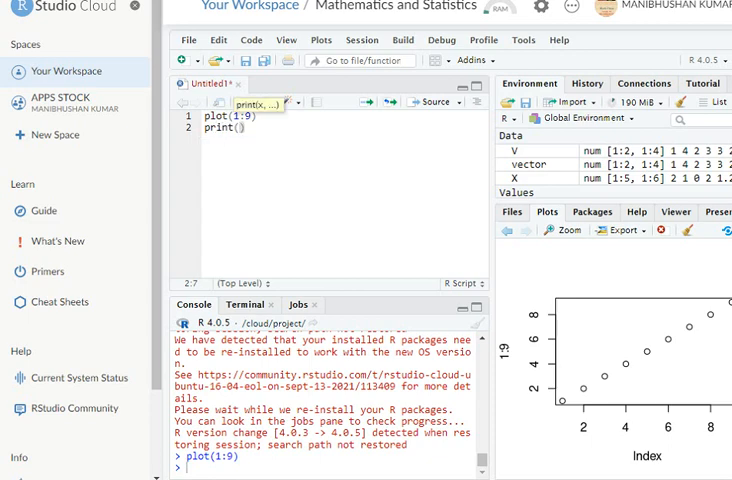
pyautogui.write('""')
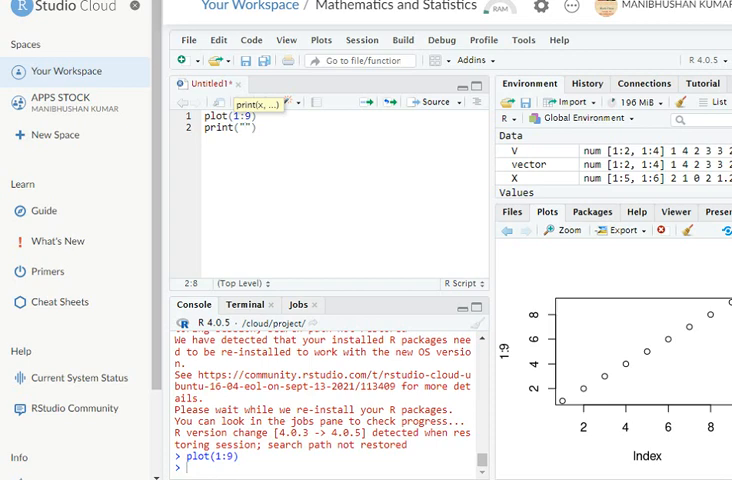
pyautogui.write('Hel')
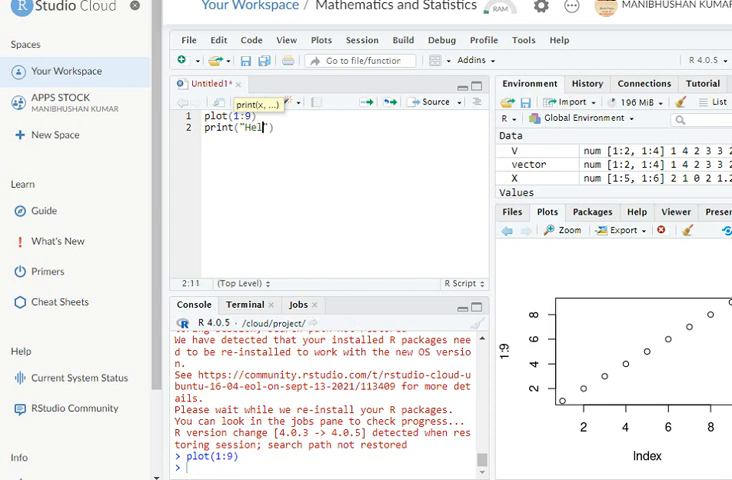
pyautogui.write('low')
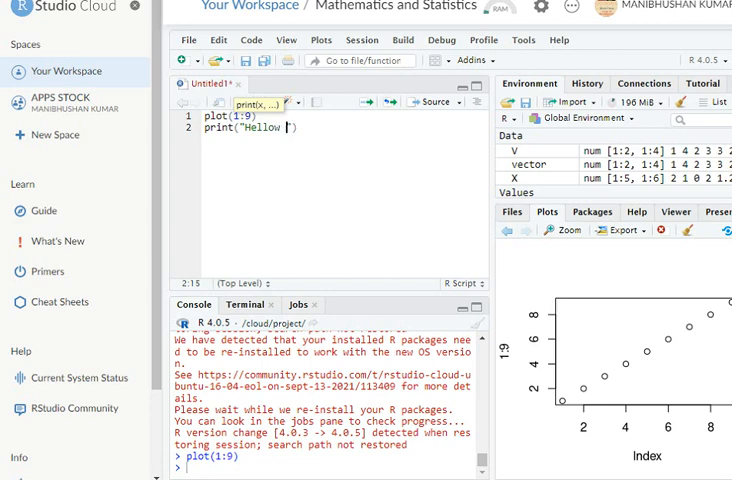
pyautogui.write('World')
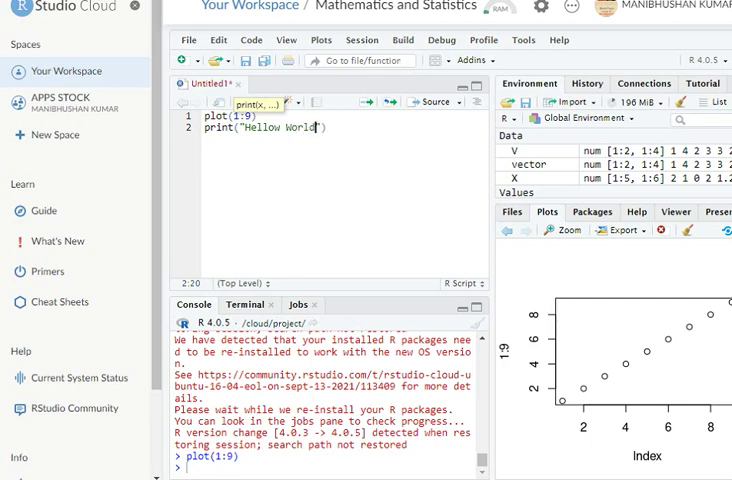
pyautogui.moveTo(320, 128)
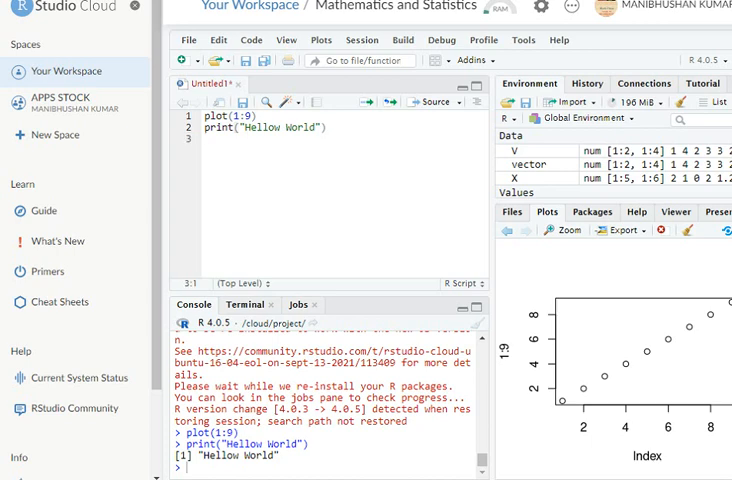
# Assign x <- 10.5 and y <- 40 on new script lines
pyautogui.write('x')
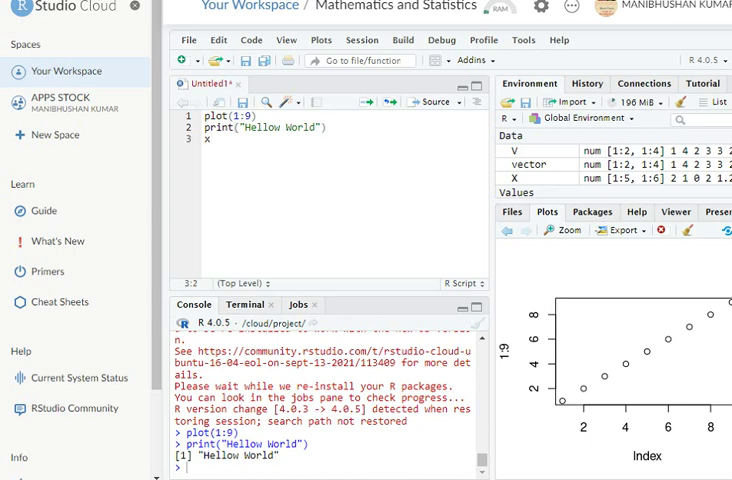
pyautogui.write('<')
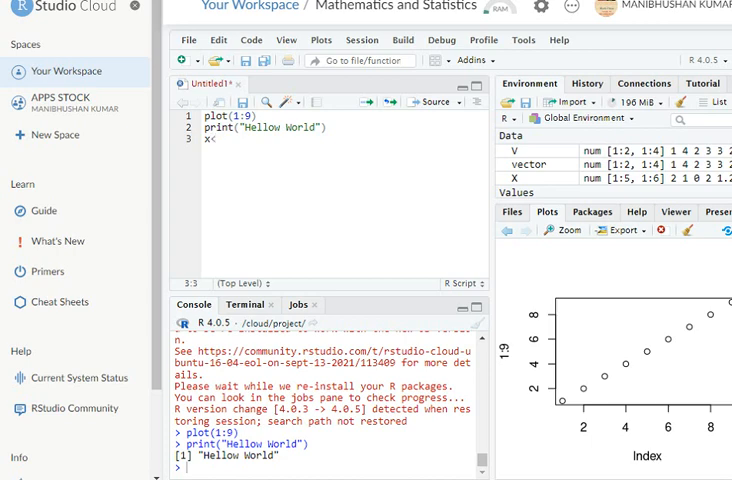
pyautogui.write('<-')
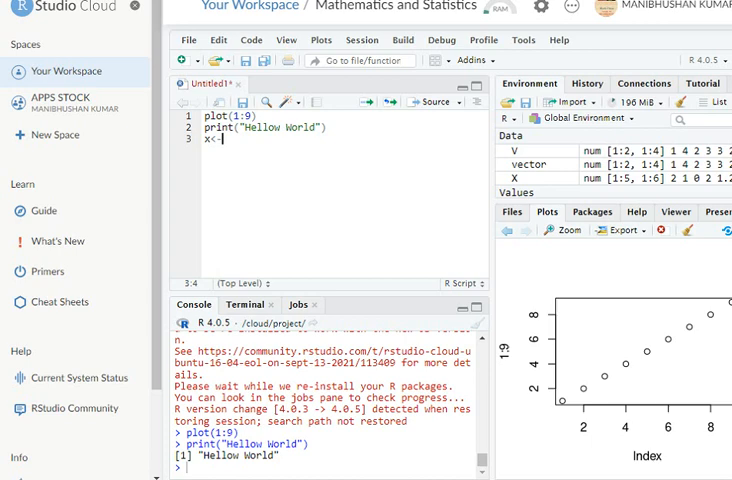
pyautogui.write('10')
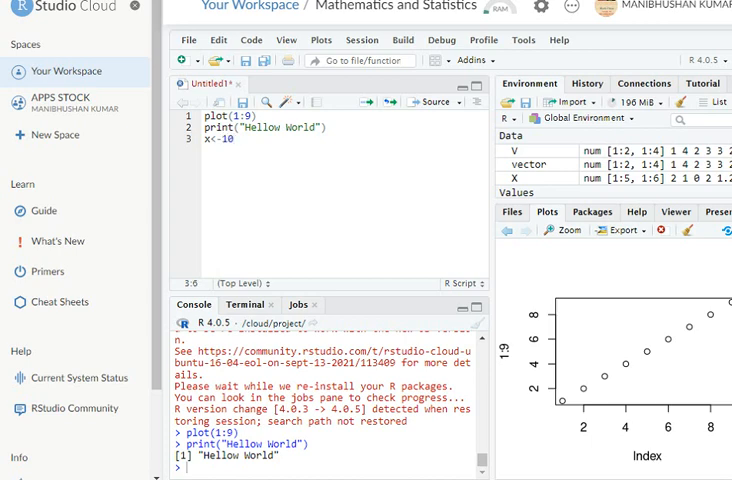
pyautogui.write('.')
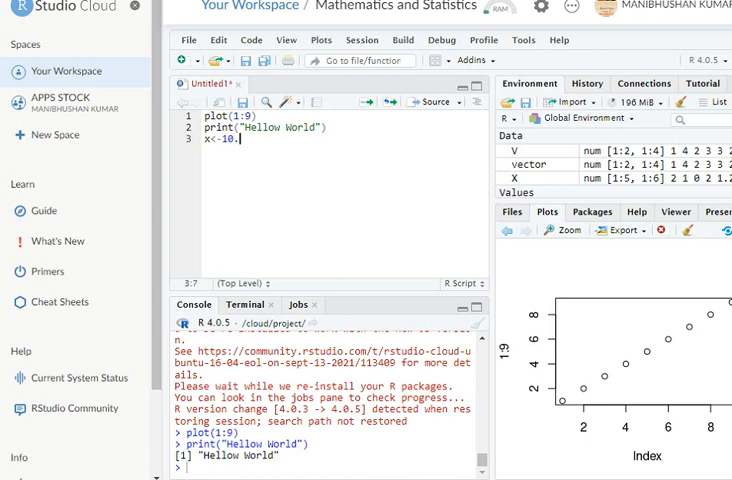
pyautogui.write('5')
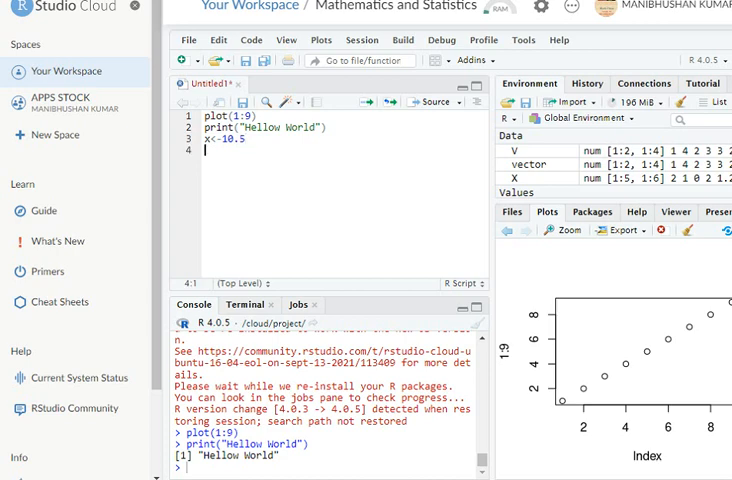
pyautogui.write('y')
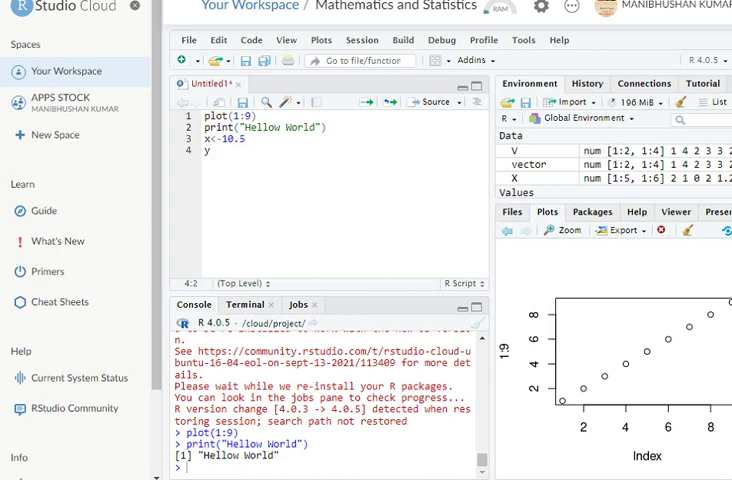
pyautogui.write('<-')
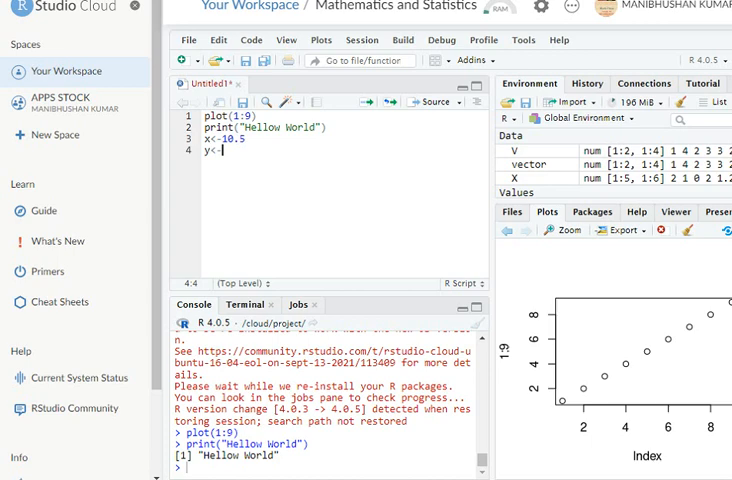
pyautogui.write('40')
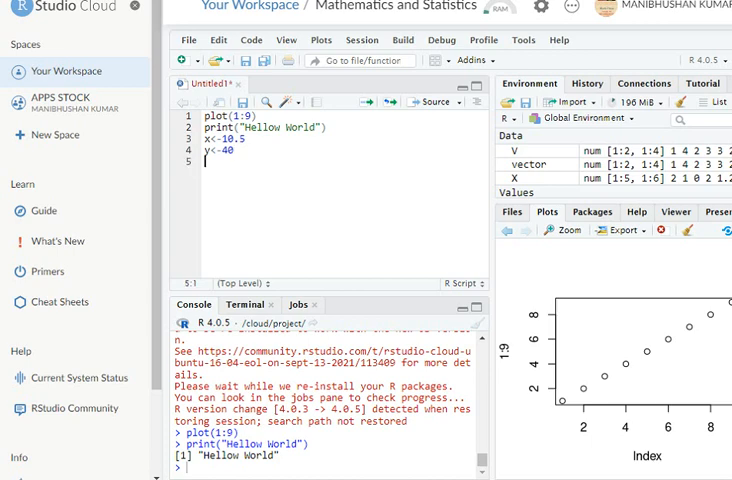
# Begin a class() call on the next line
pyautogui.write('c')
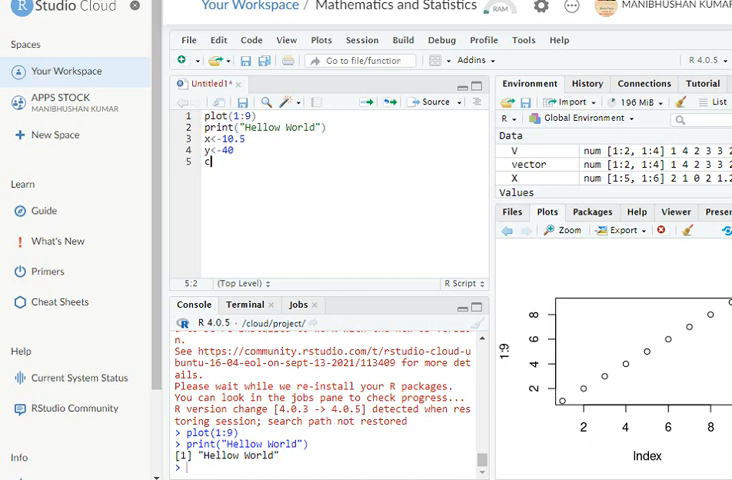
pyautogui.write('lass(')
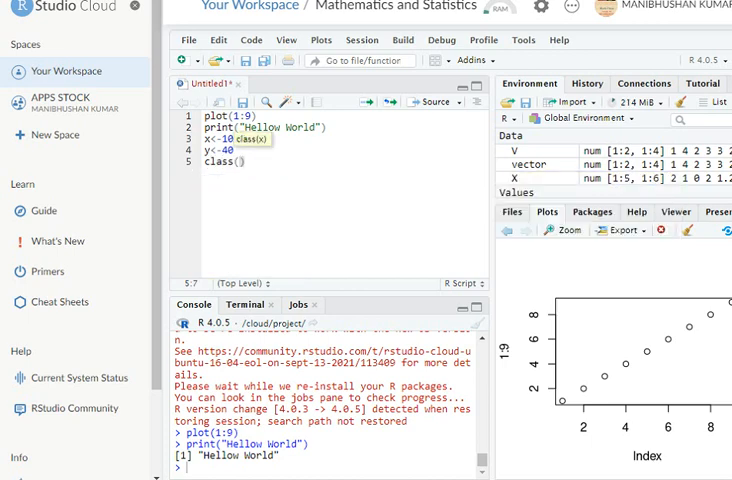
# Complete the class() call and run the assignments so the console reports "numeric"
pyautogui.write('x')
pyautogui.click(236, 138)
pyautogui.write('.5')
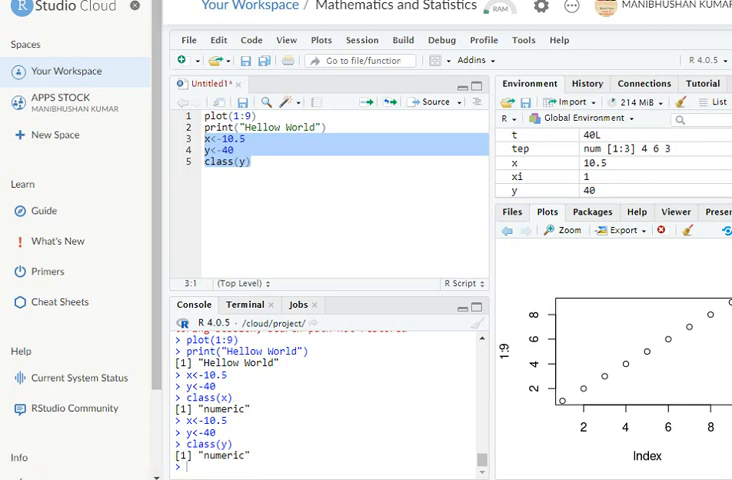
pyautogui.click(254, 162)
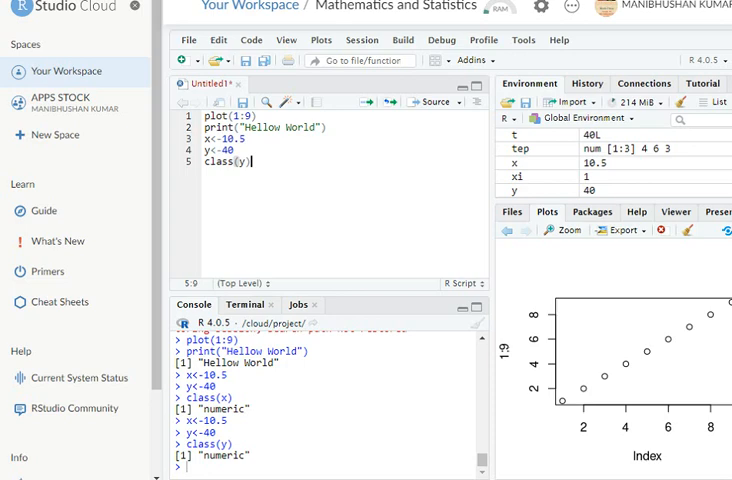
# Write max(10,20,30) and run it for 30, then edit it toward min
pyautogui.write('m')
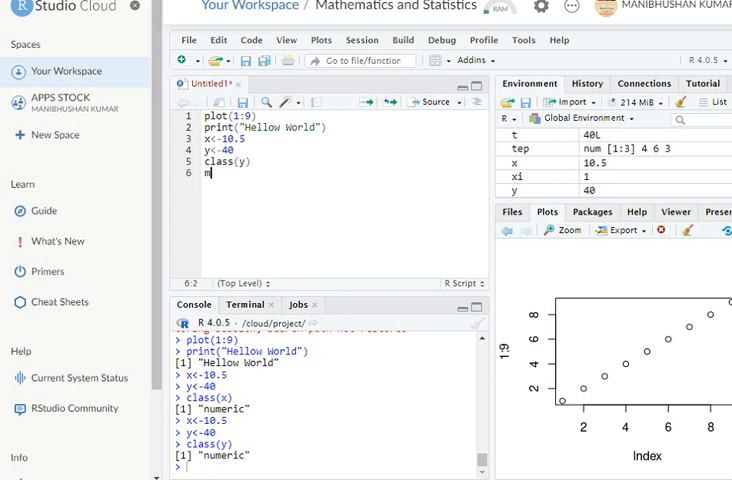
pyautogui.write('ax')
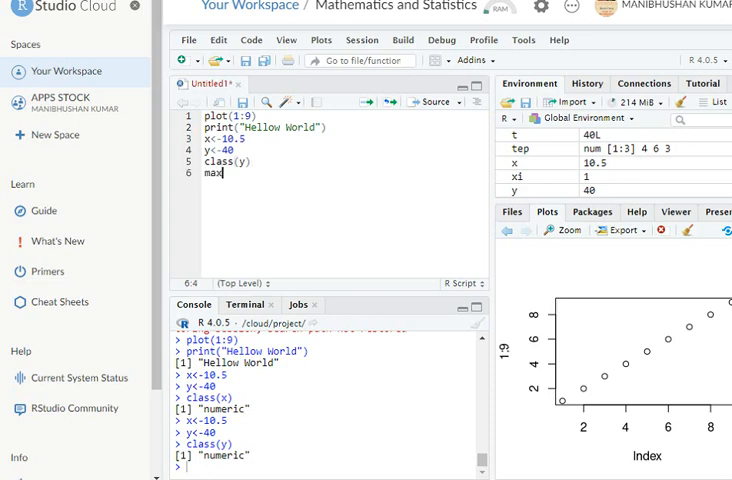
pyautogui.write('max')
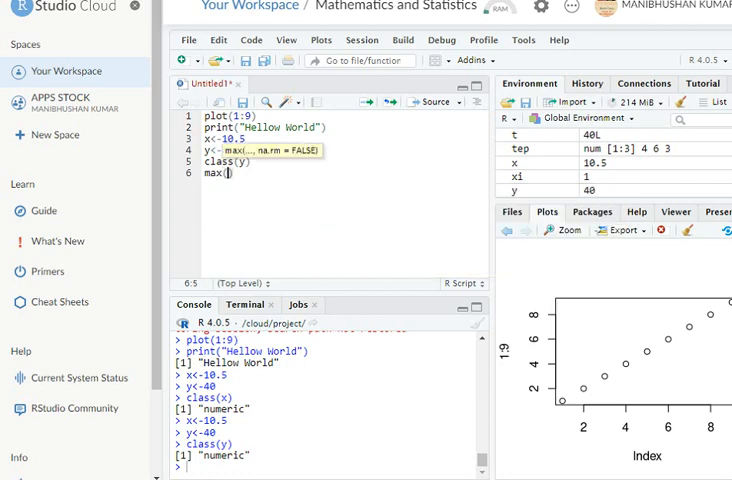
pyautogui.write('1')
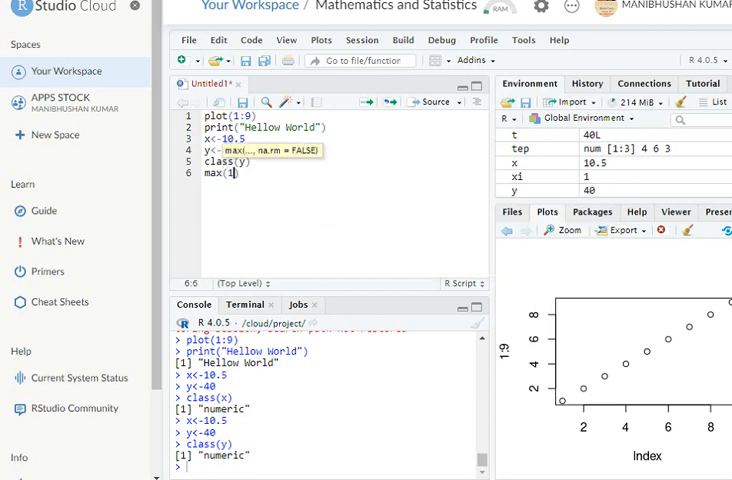
pyautogui.write('0,')
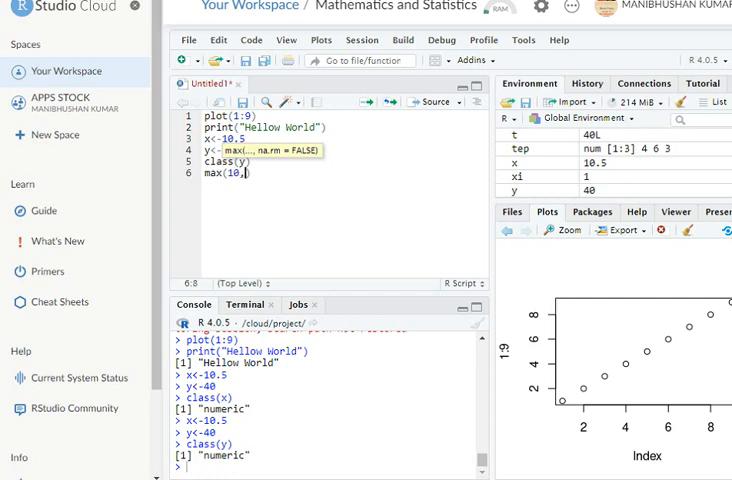
pyautogui.write('20,')
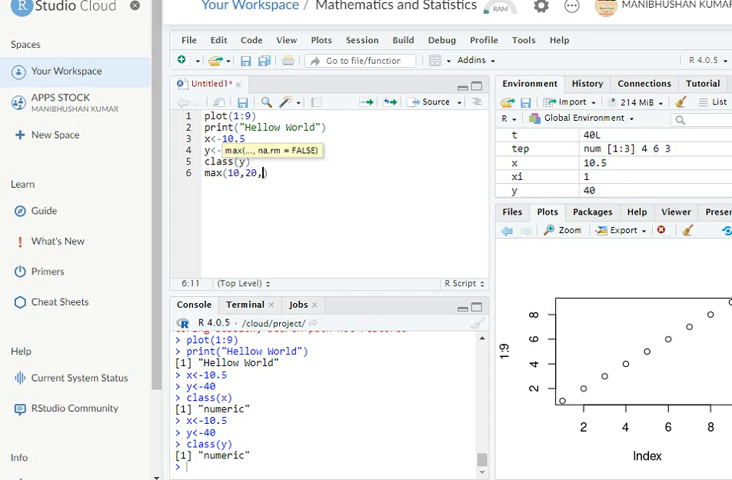
pyautogui.write('30')
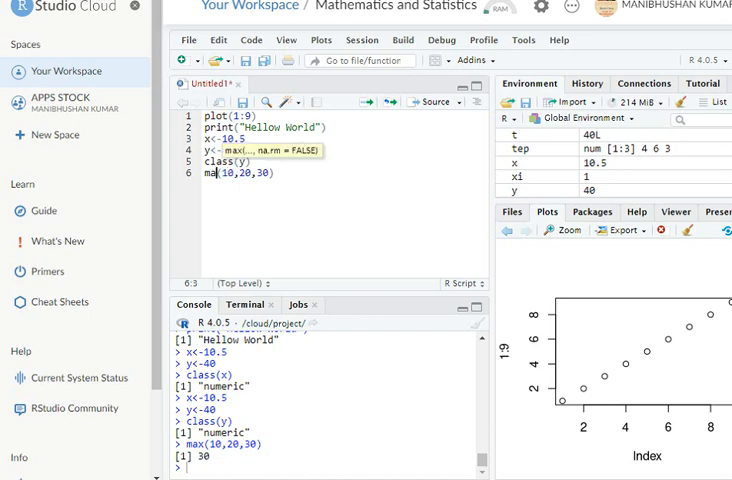
pyautogui.write('in')
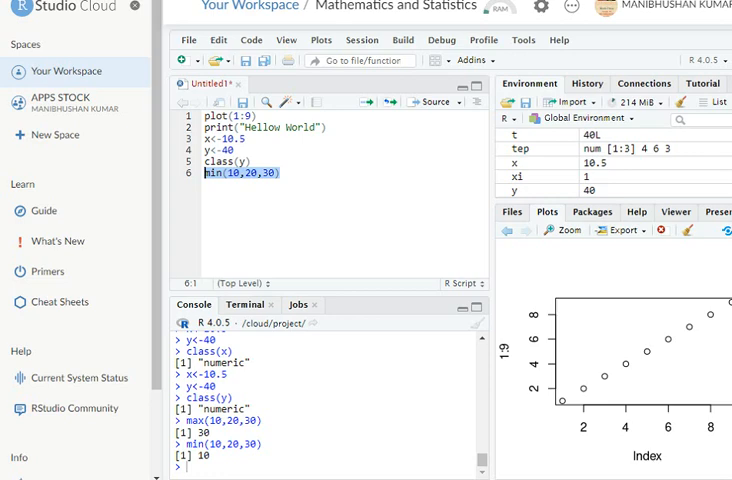
# After running min(10,20,30) for 10, start a new line with its first letter
pyautogui.write('s')
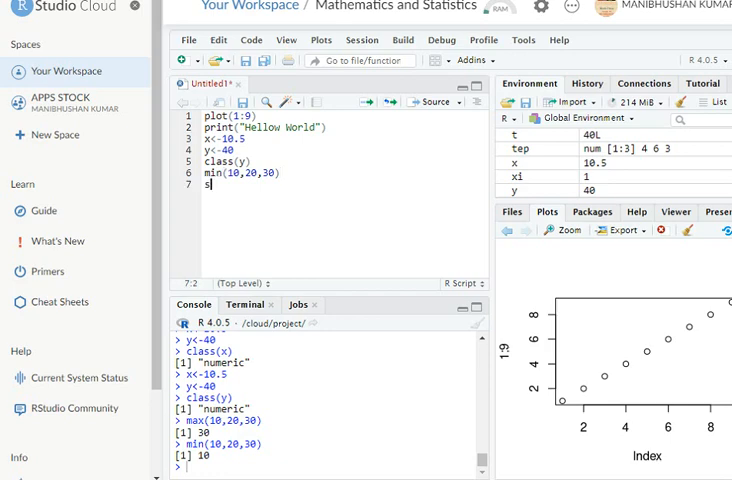
# Assign "Hello" to str1 and "World" to str2 on two new lines
pyautogui.write('tri')
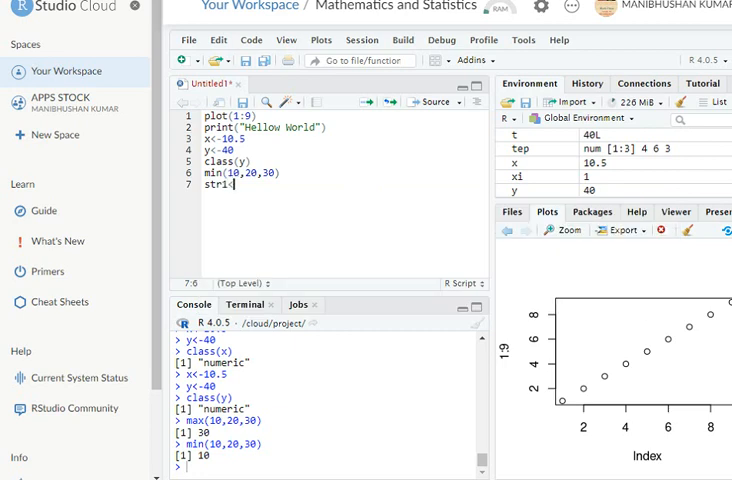
pyautogui.write('<-')
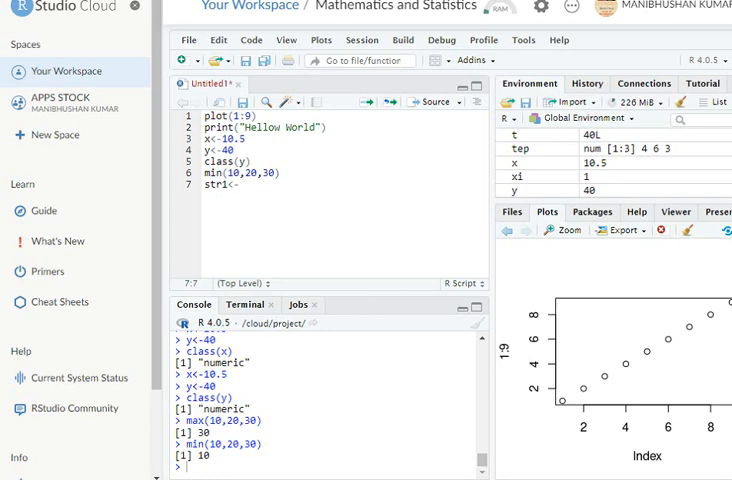
pyautogui.write('""')
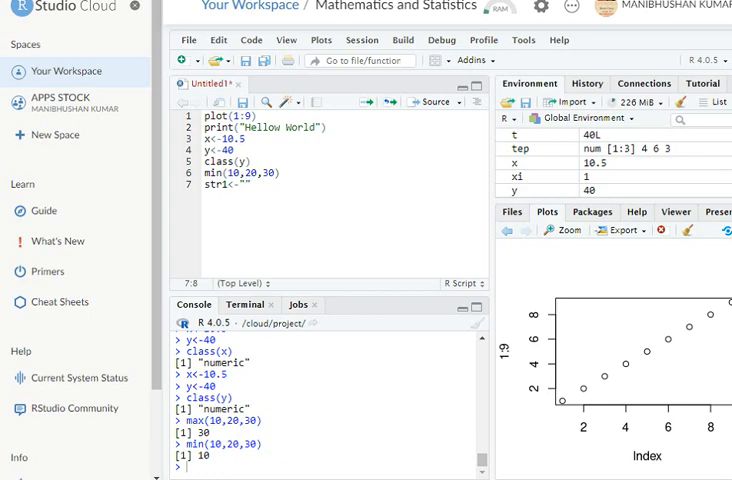
pyautogui.write('F')
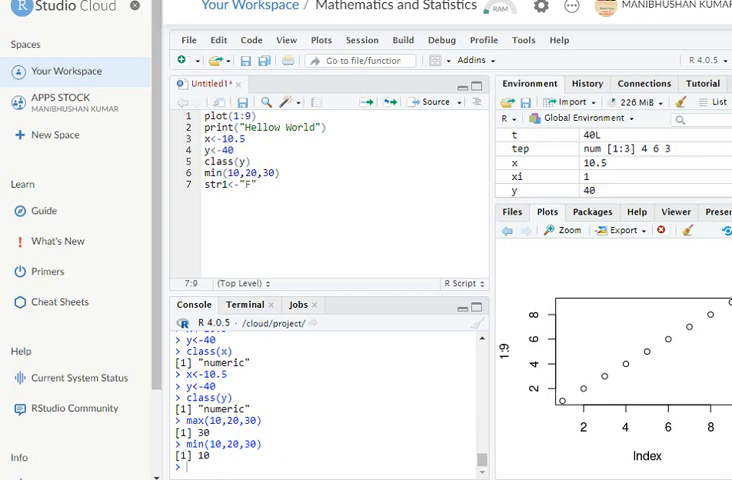
pyautogui.write('He')
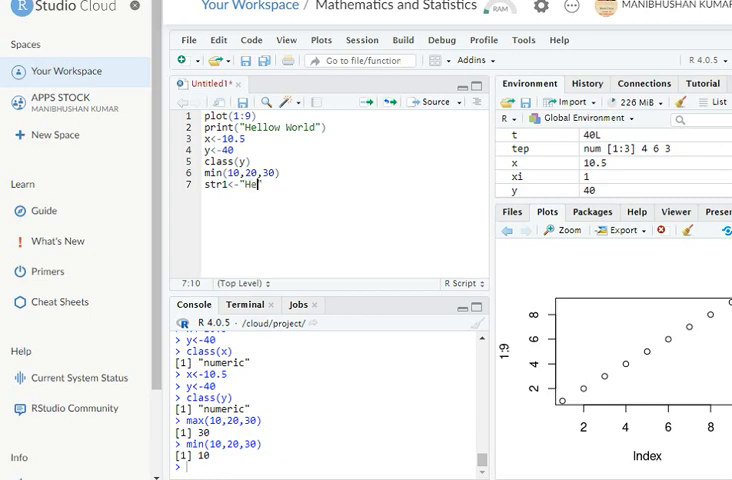
pyautogui.write('llo')
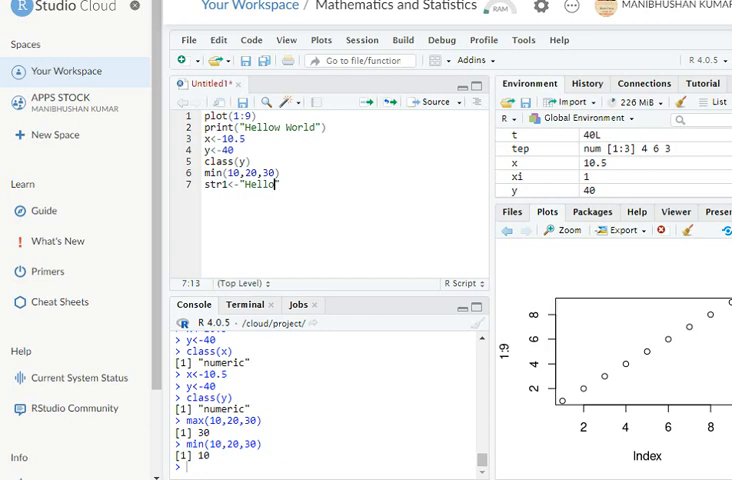
pyautogui.write('"')
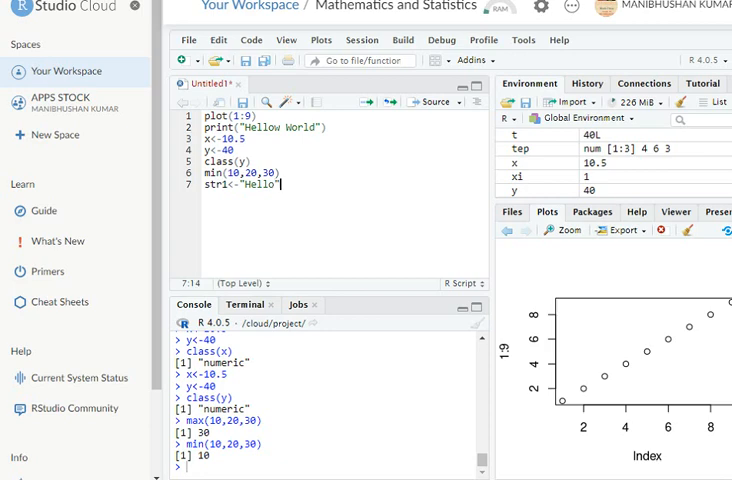
pyautogui.write('str2<-"Worl')
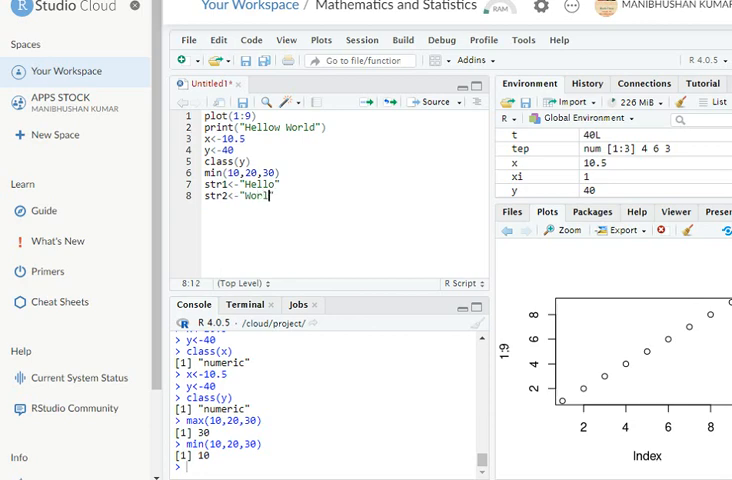
pyautogui.write('"')
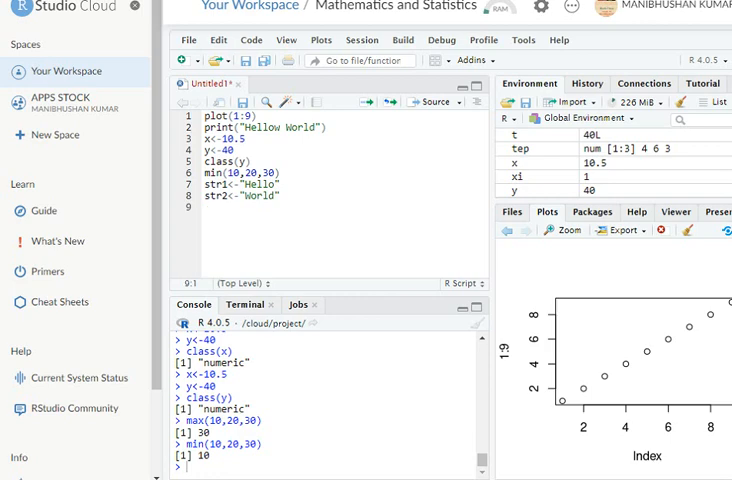
# Write paste(str1,str2 to join the two strings, not yet closed
pyautogui.write('paste(')
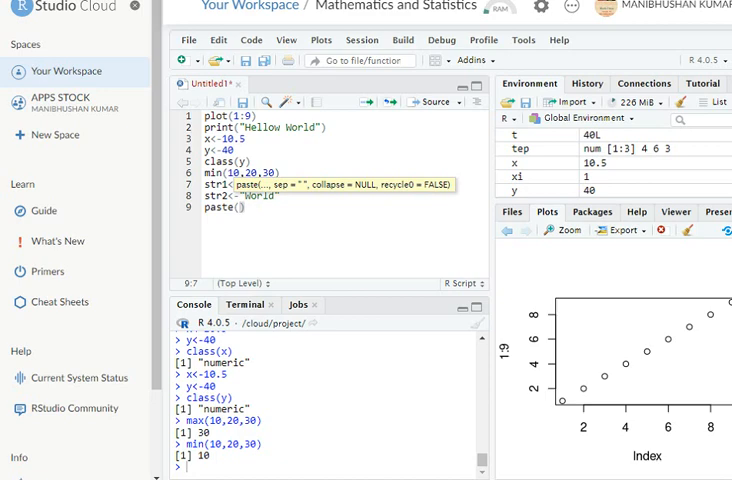
pyautogui.write('s')
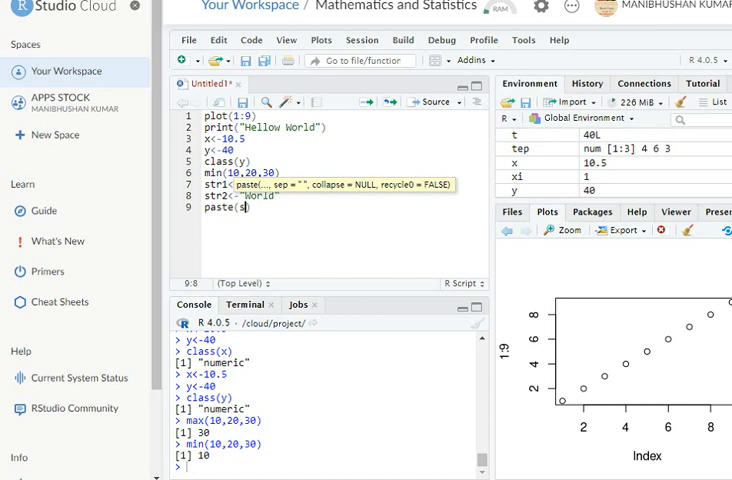
pyautogui.write('tr1,')
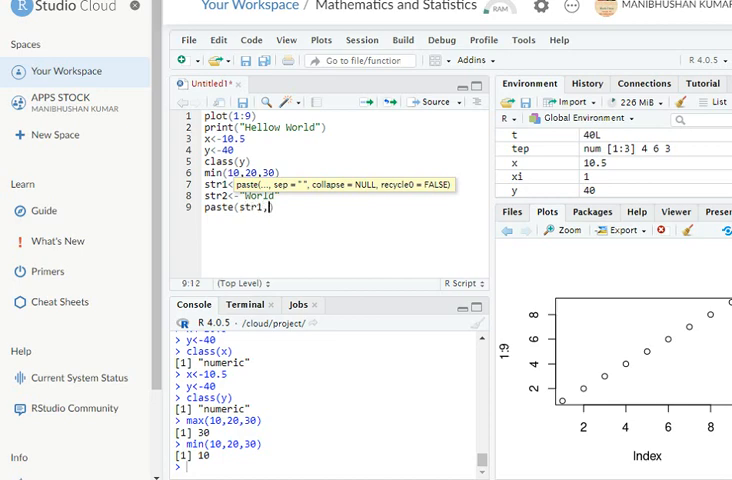
pyautogui.write(',str2')
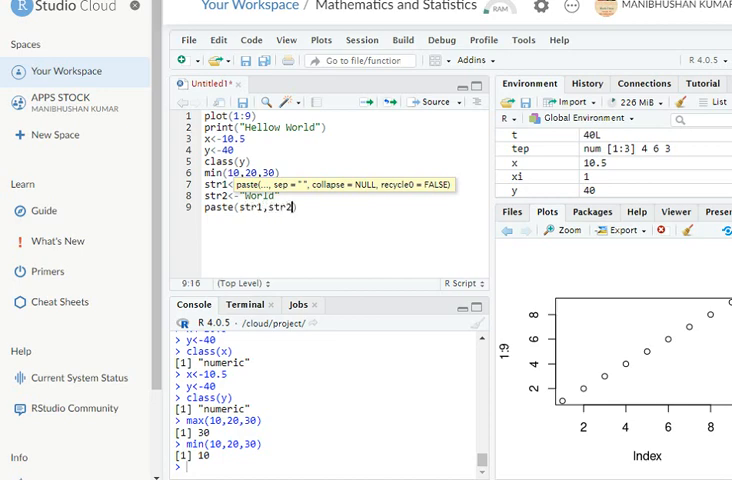